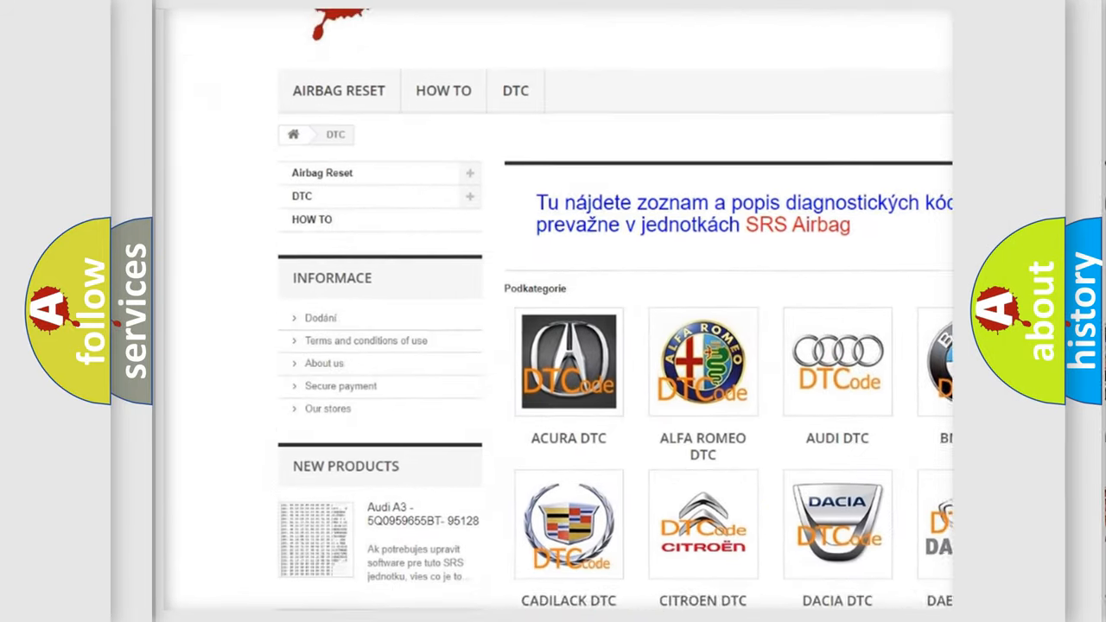
pyautogui.scroll(-3)
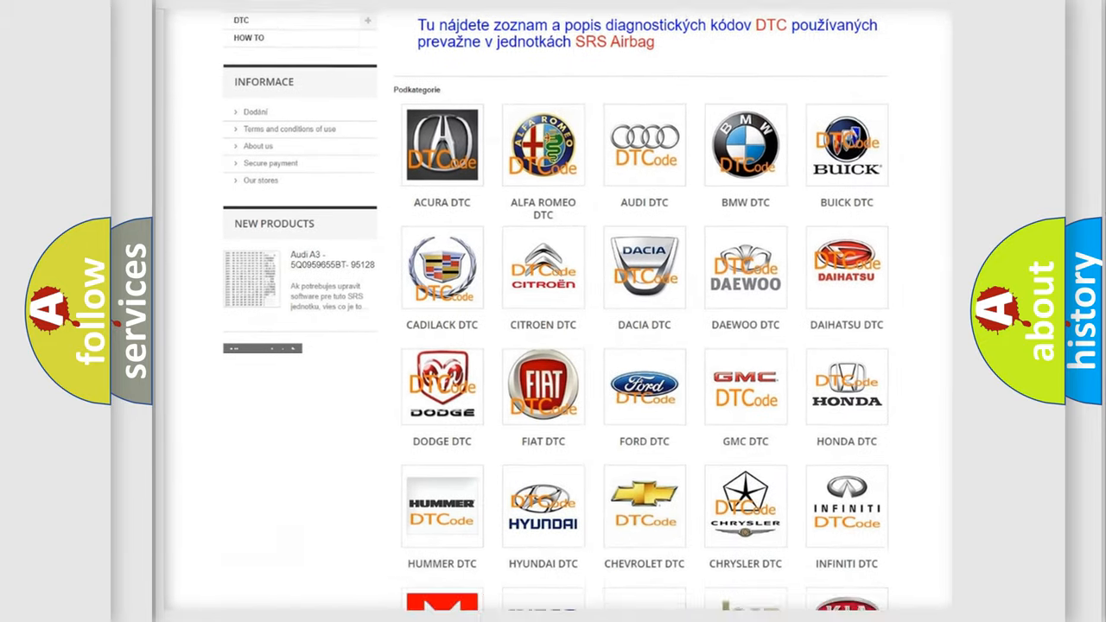
pyautogui.scroll(-3)
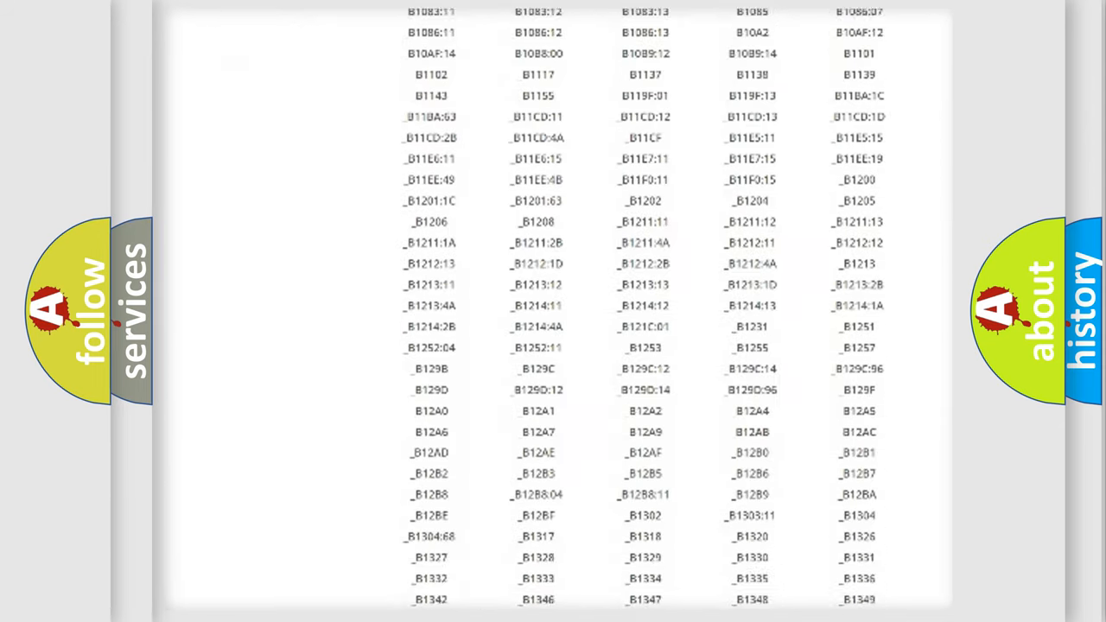
pyautogui.scroll(-3)
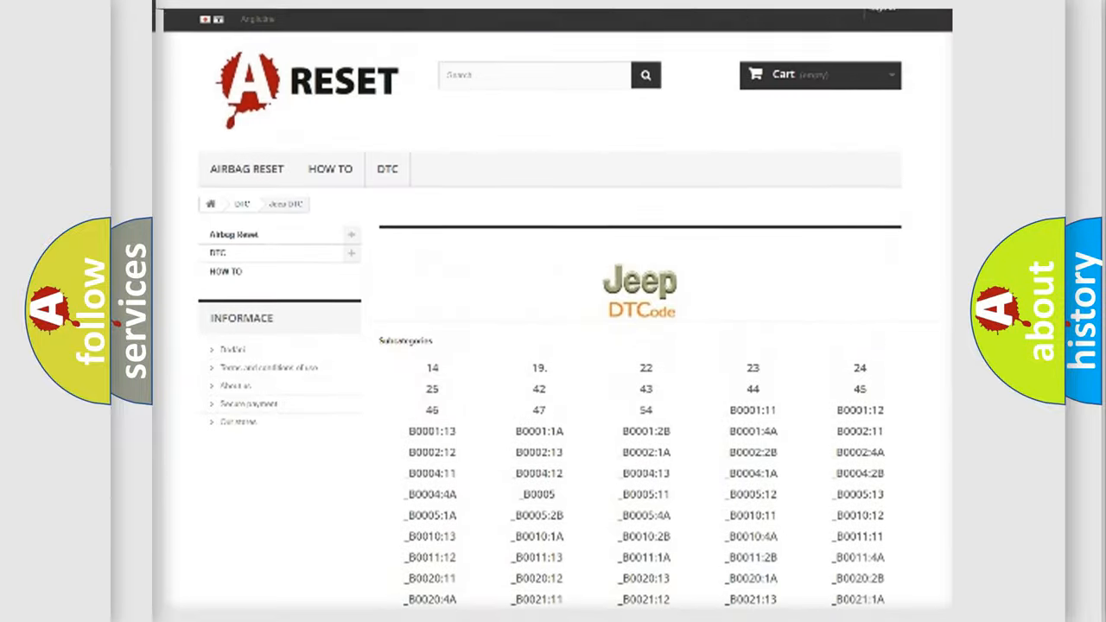
pyautogui.scroll(-3)
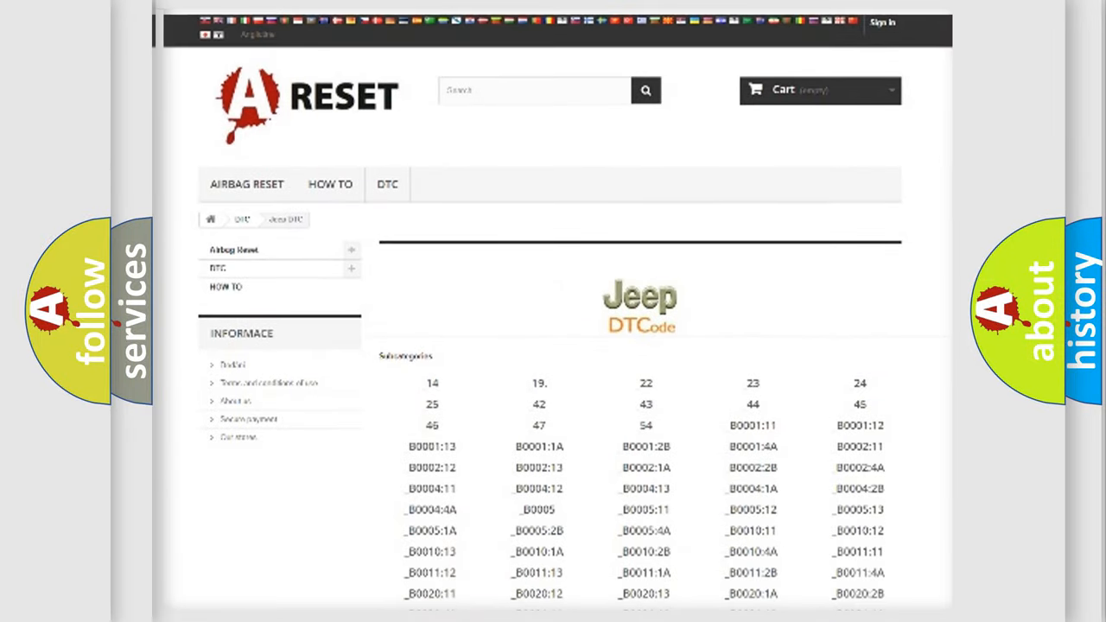